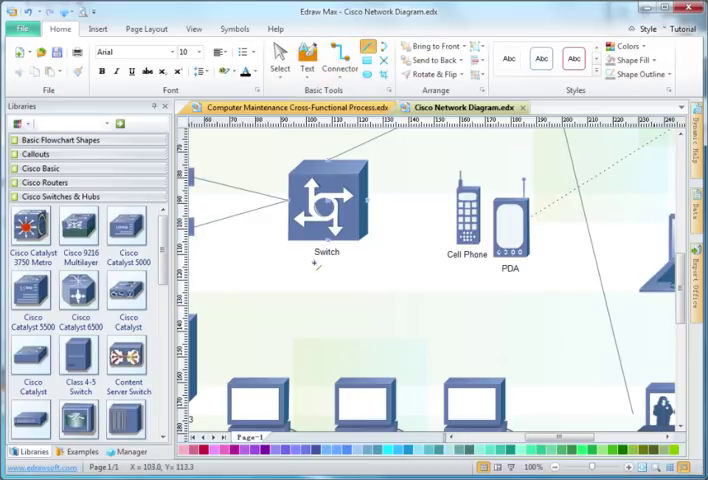
# Right-click an empty spot on the Cisco Network Diagram canvas to bring up its options
pyautogui.rightClick(315, 263)
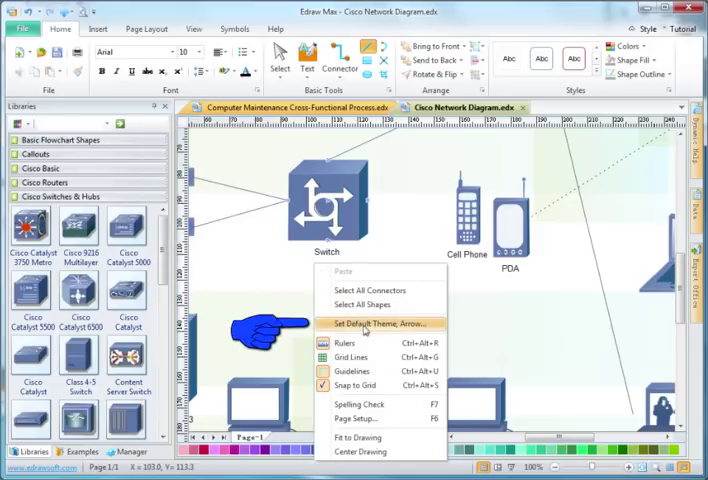
# Give the default connector theme an arrow at its end
pyautogui.click(377, 323)
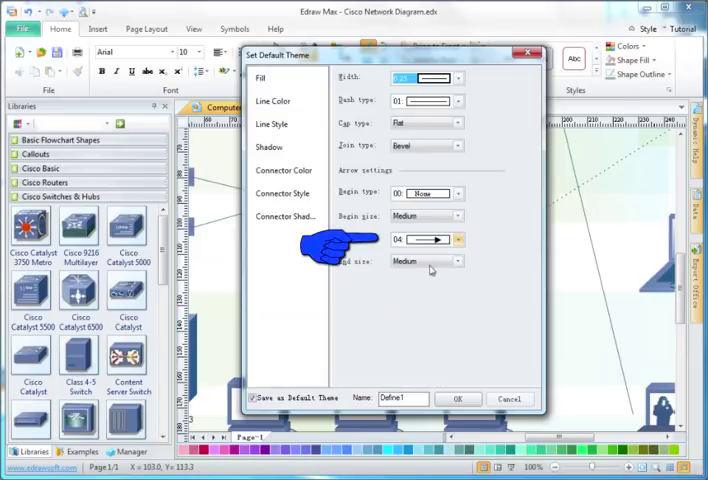
pyautogui.click(457, 239)
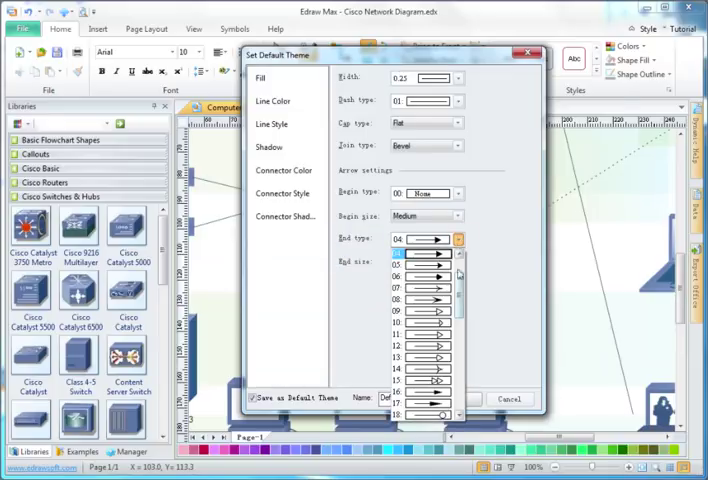
pyautogui.scroll(3)
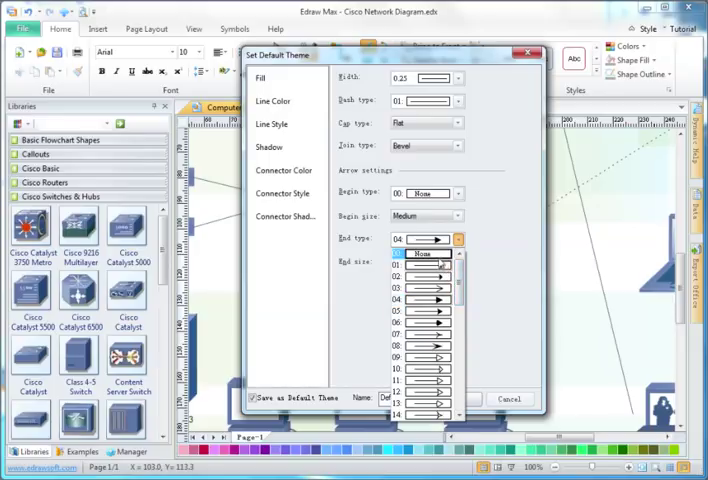
pyautogui.click(425, 251)
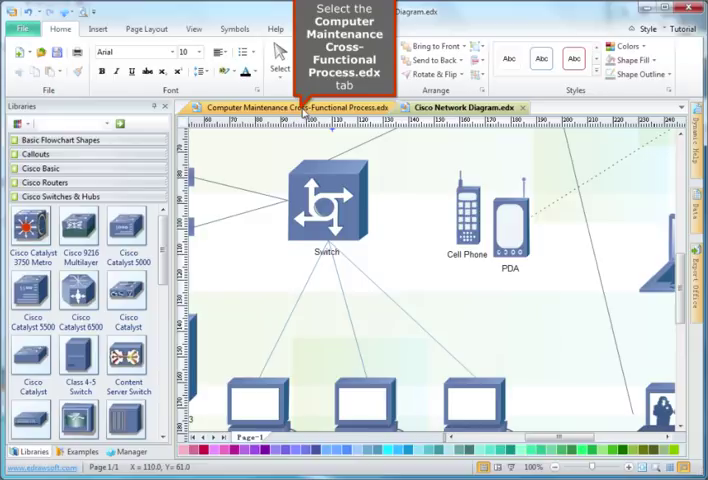
# Switch to the Computer Maintenance Cross-Functional Process.edx diagram
pyautogui.click(300, 107)
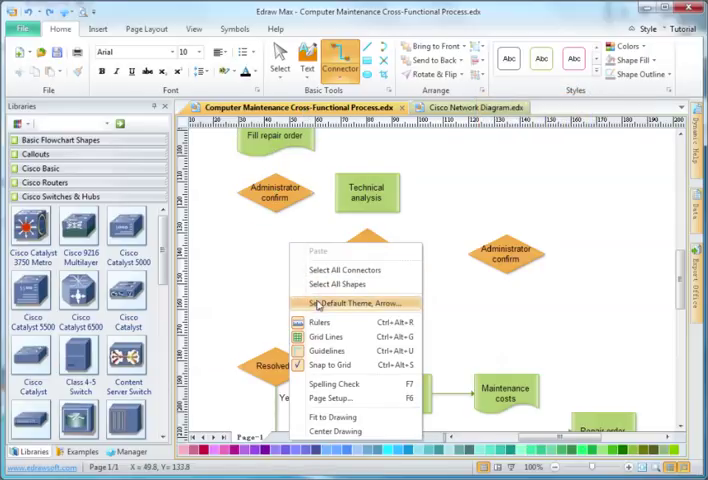
# Set default connector end type 03, medium end size, width 2.00 and dash type 04
pyautogui.click(358, 303)
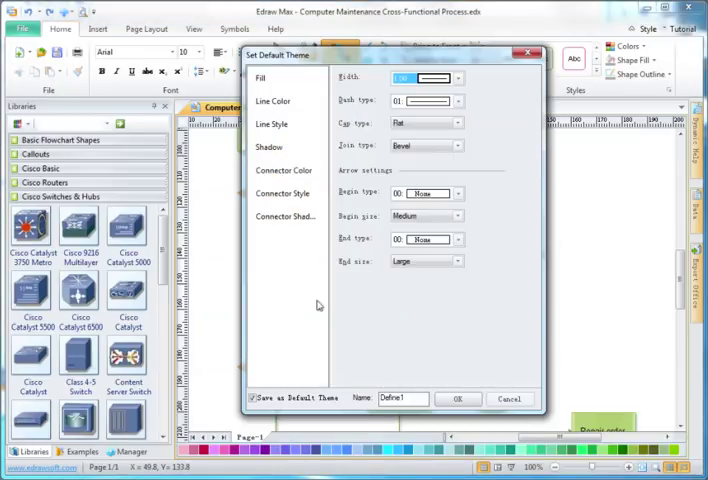
pyautogui.moveTo(466, 247)
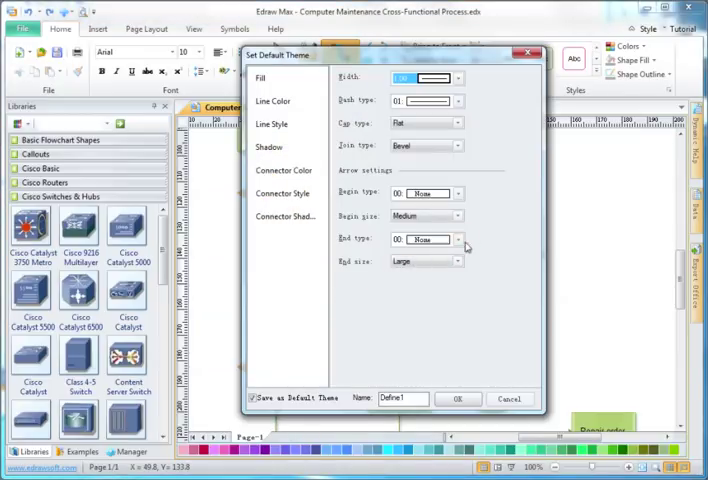
pyautogui.click(457, 239)
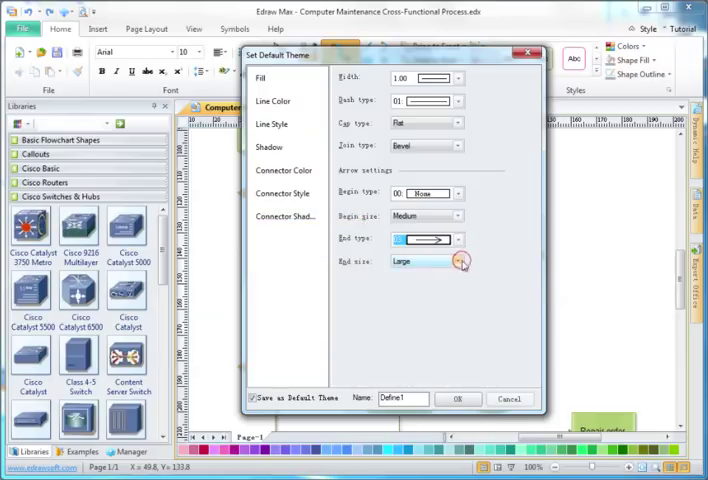
pyautogui.click(459, 261)
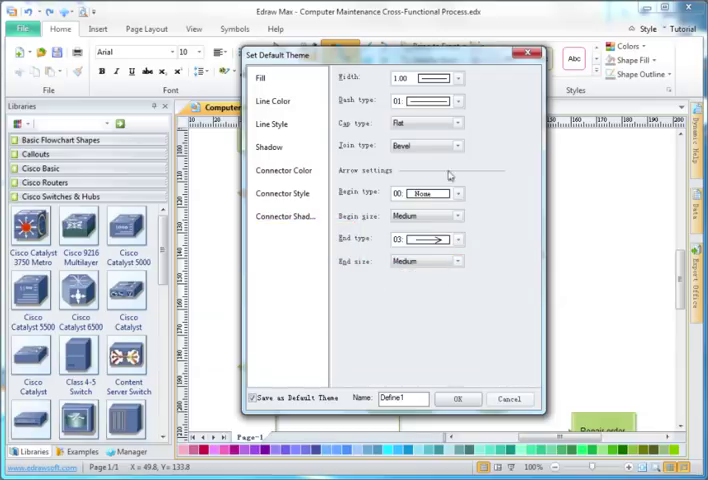
pyautogui.click(457, 78)
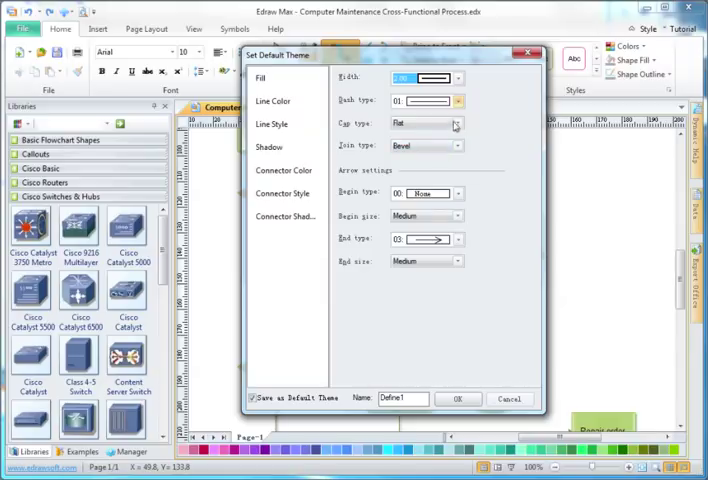
pyautogui.click(459, 101)
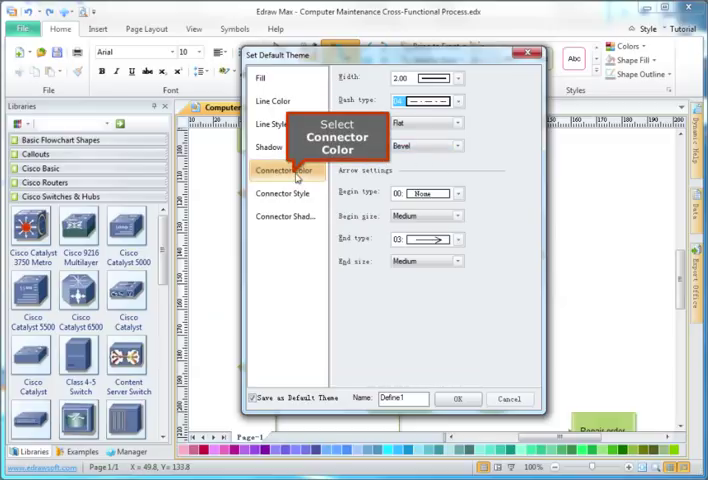
# Set the default connector colour to cyan and apply the theme
pyautogui.click(284, 170)
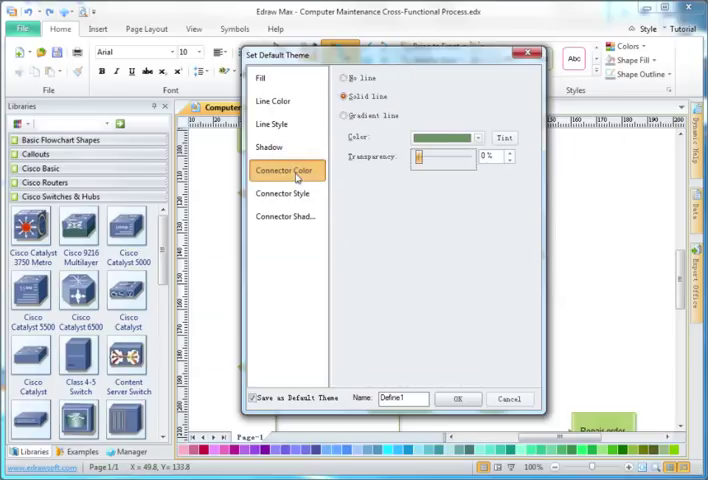
pyautogui.moveTo(478, 145)
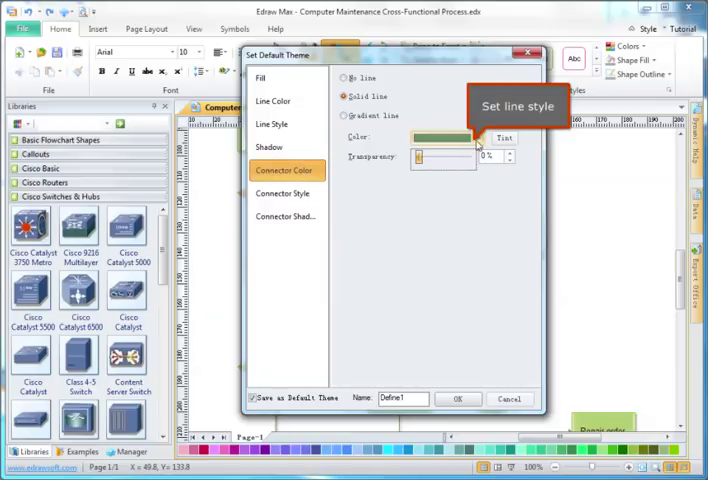
pyautogui.click(480, 138)
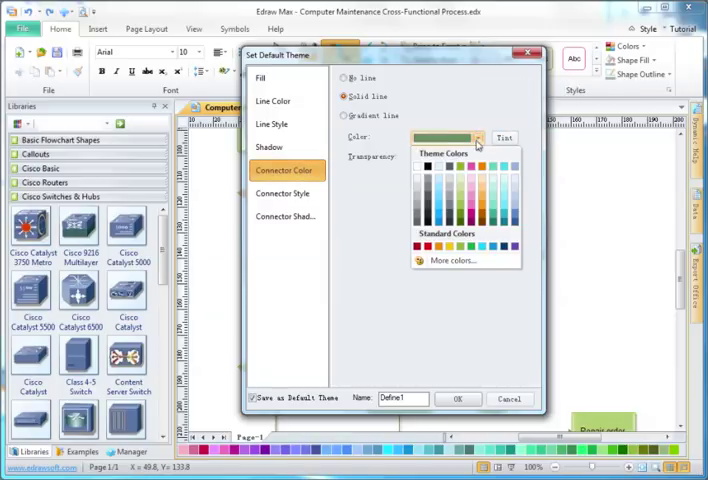
pyautogui.moveTo(485, 165)
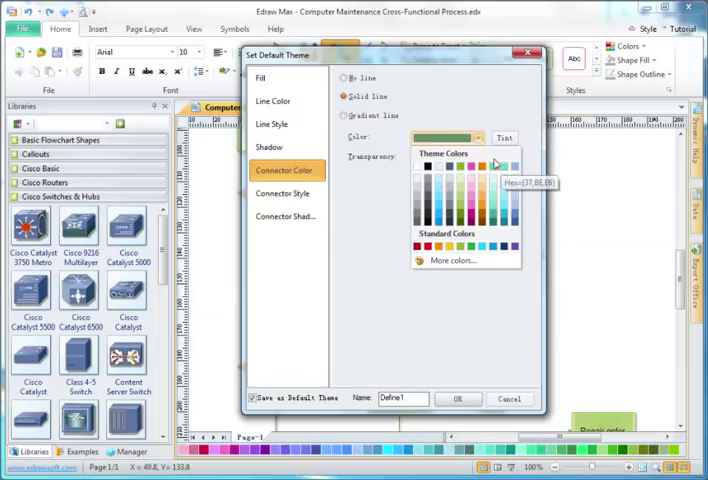
pyautogui.click(492, 164)
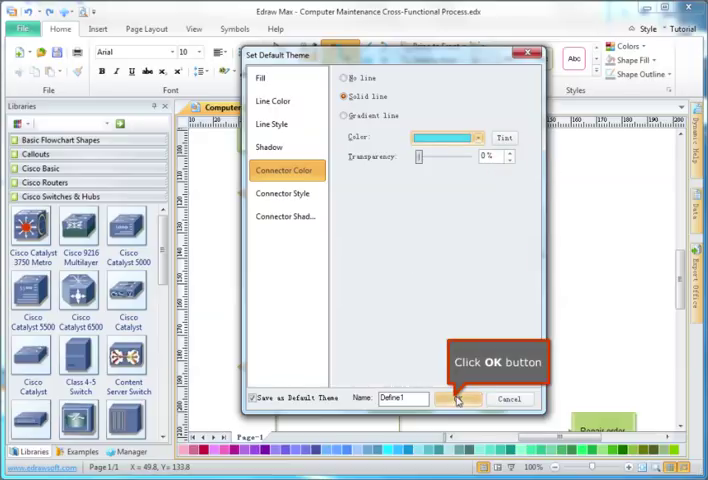
pyautogui.click(449, 399)
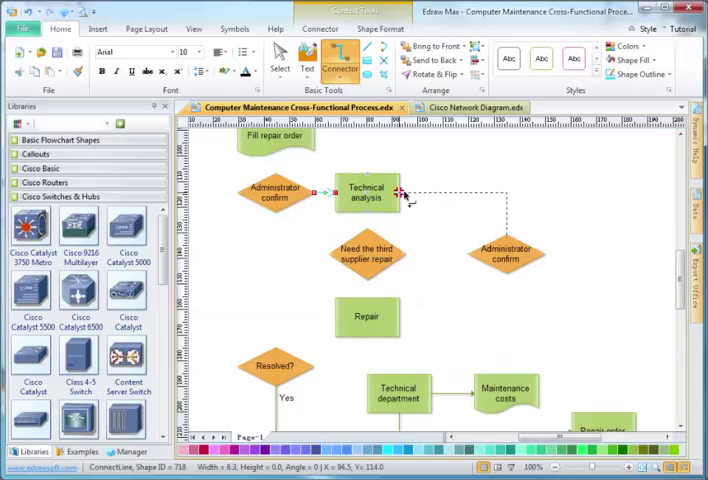
# Draw a connector from Technical analysis to Administrator confirm
pyautogui.moveTo(400, 190); pyautogui.dragTo(465, 255)
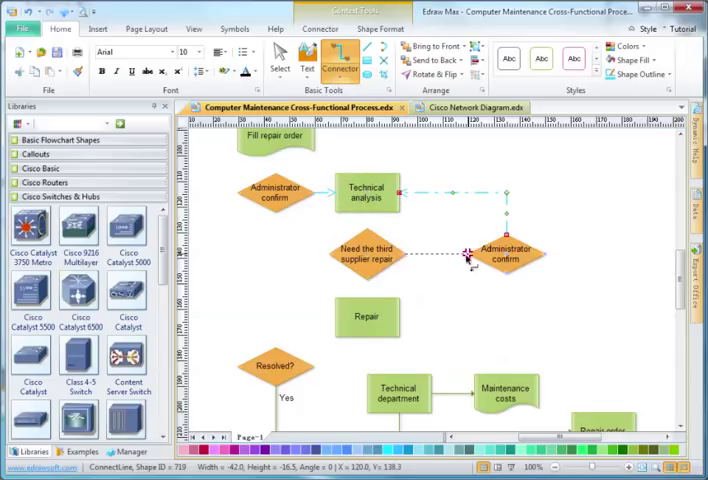